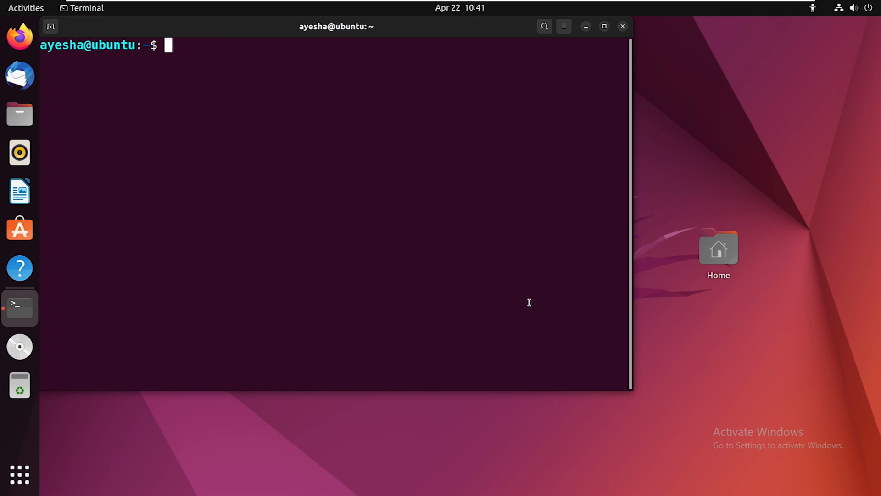
pyautogui.write('man g')
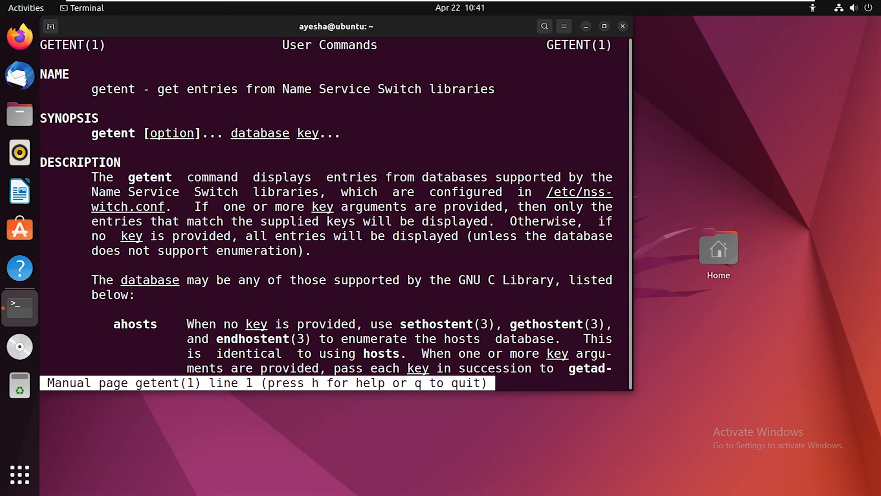
pyautogui.press('q')
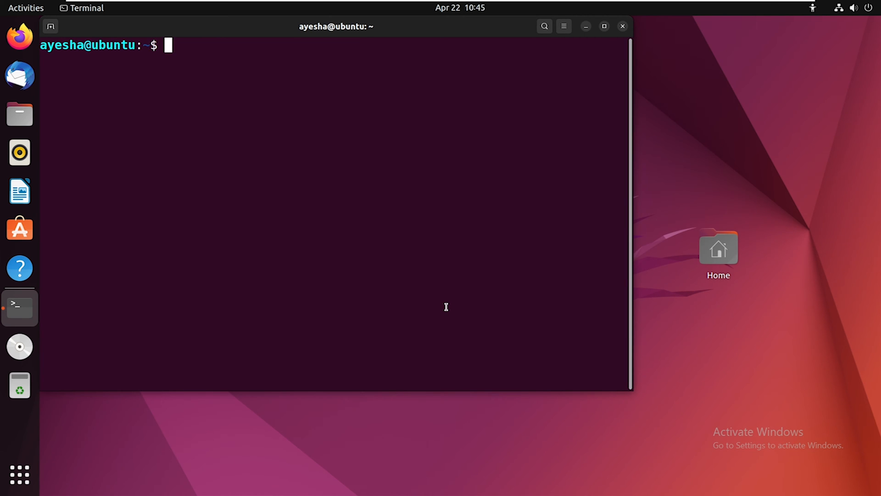
pyautogui.write('geten')
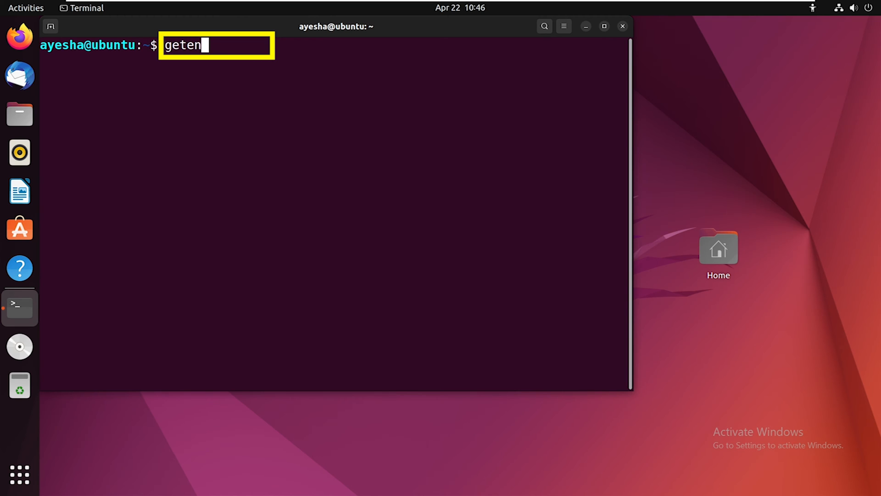
pyautogui.press('Return')
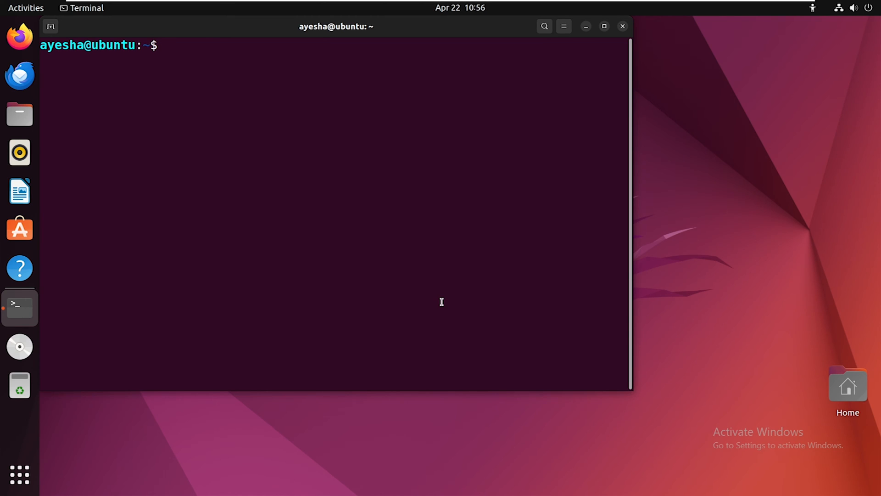
pyautogui.write('gete')
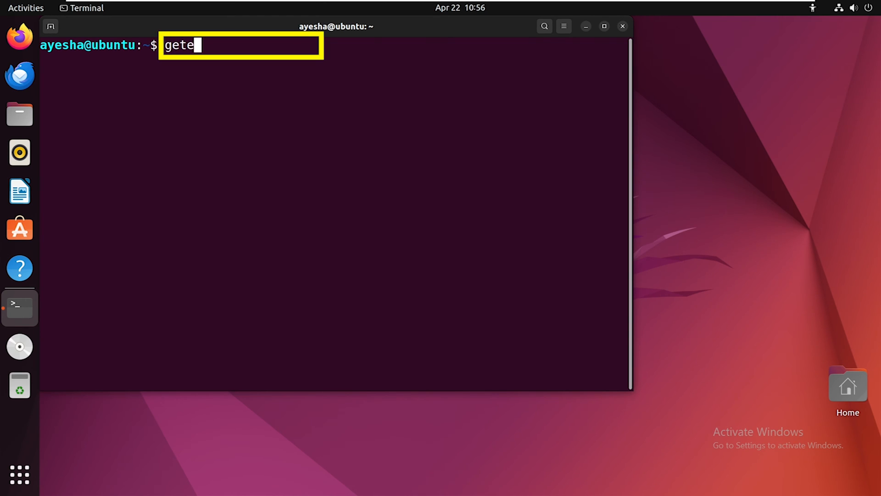
pyautogui.write('nt pas')
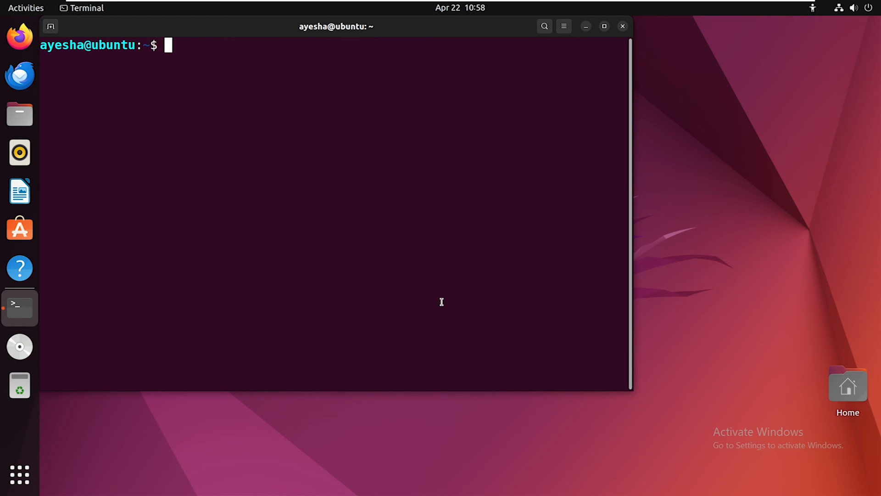
pyautogui.write('g')
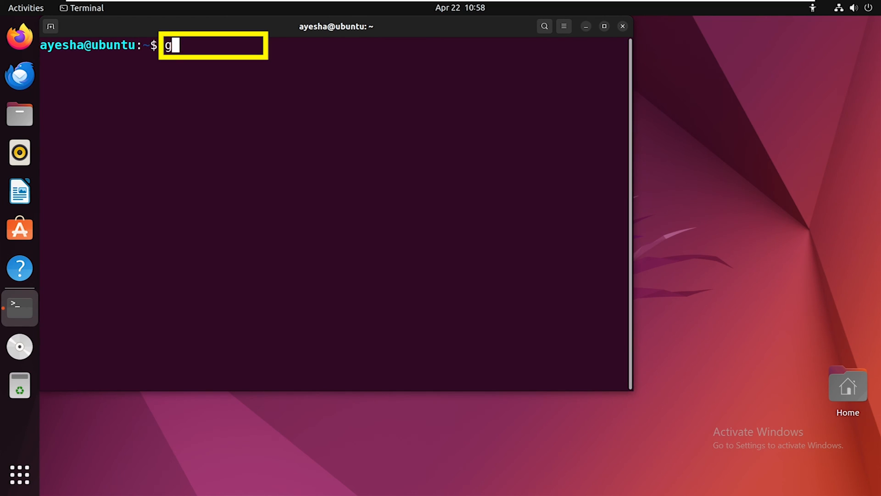
pyautogui.write('etent gr')
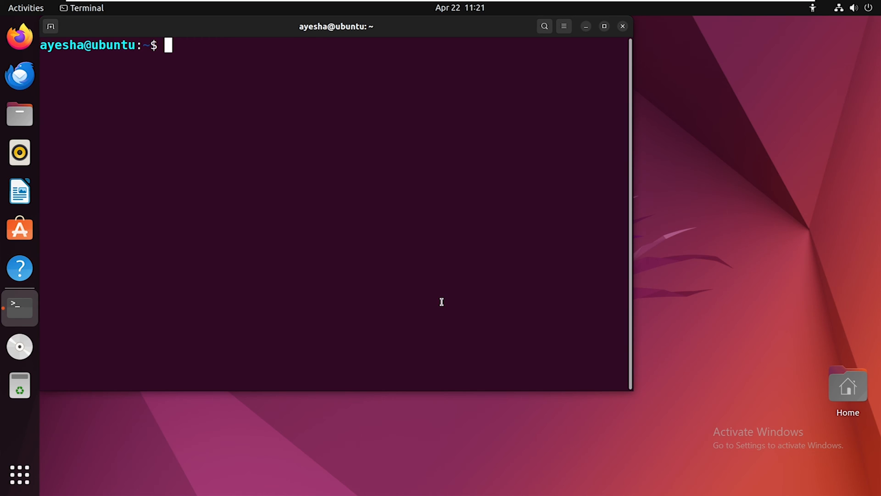
pyautogui.write('getent gr')
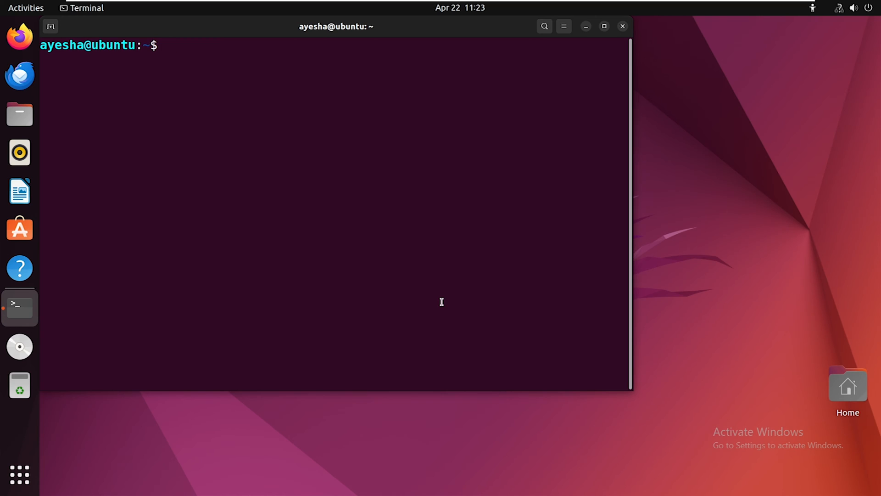
pyautogui.write('getent services')
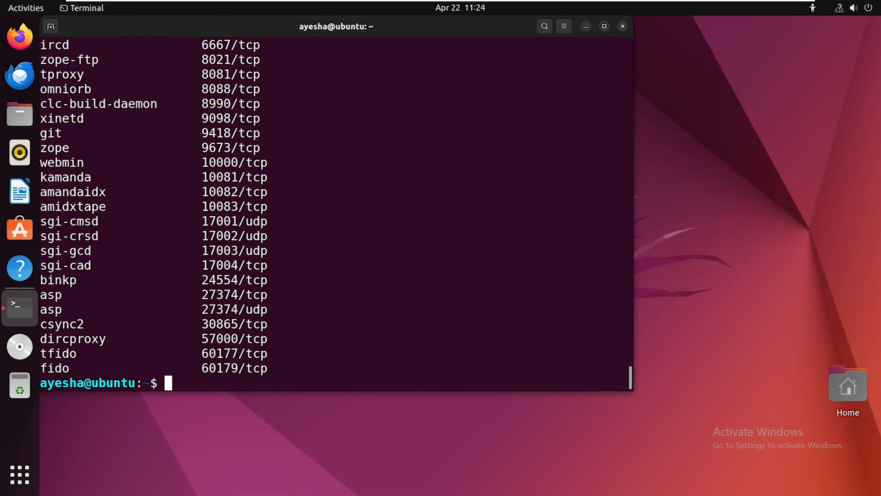
pyautogui.write('clear')
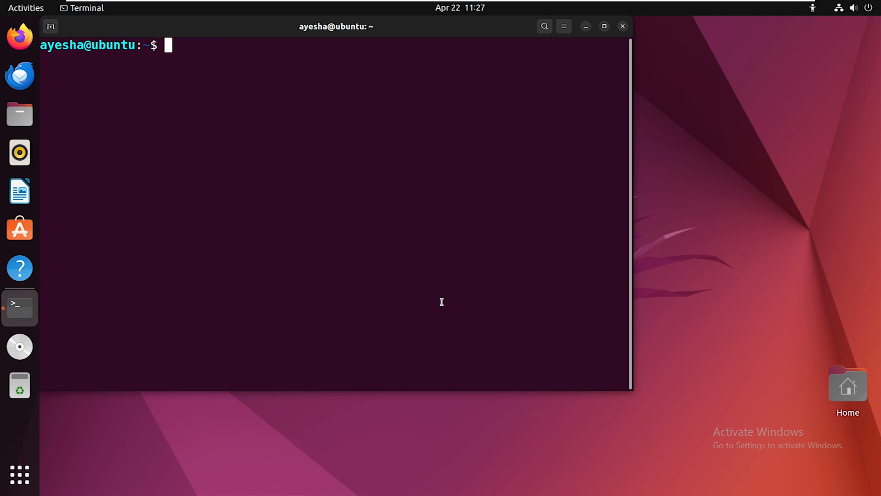
pyautogui.write('getent service')
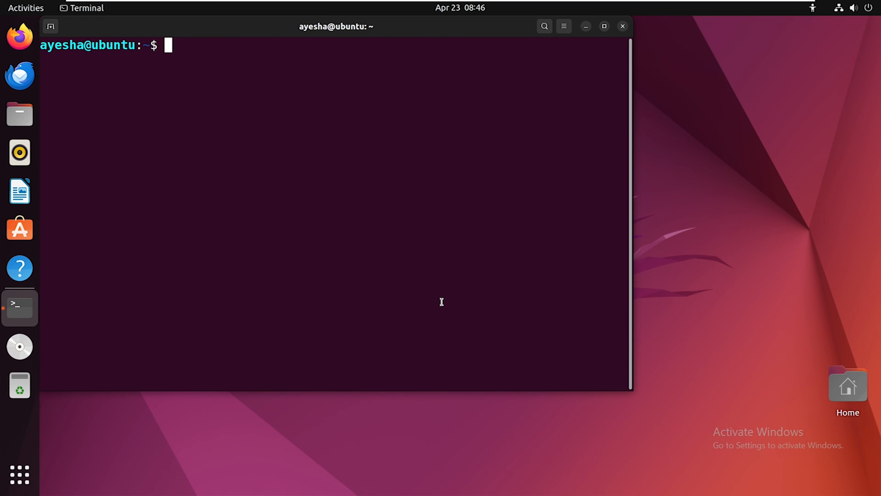
pyautogui.write('getent')
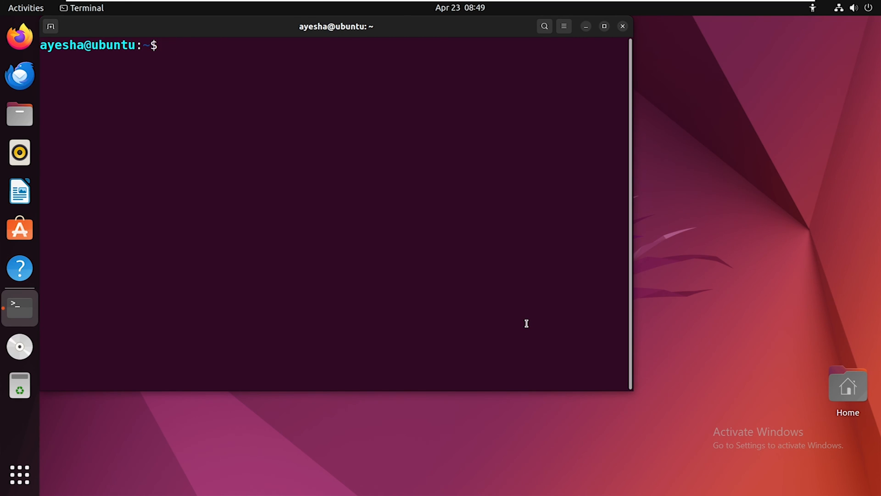
pyautogui.write('getent')
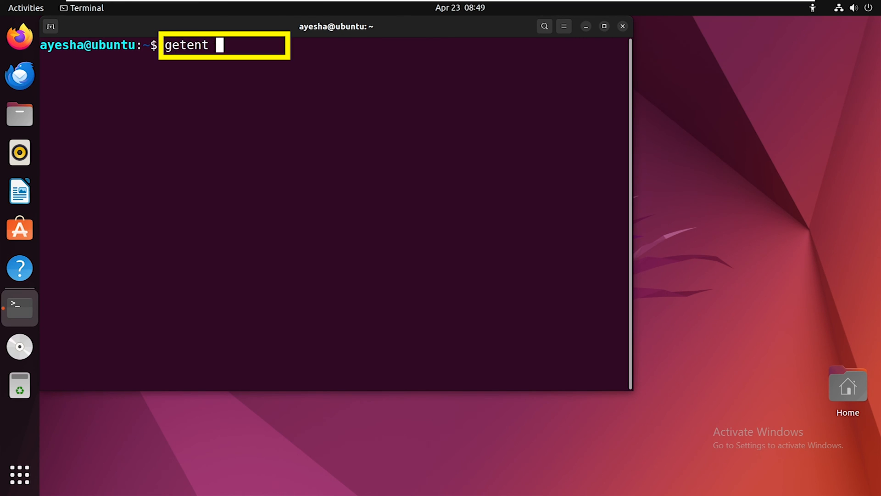
pyautogui.write('networks')
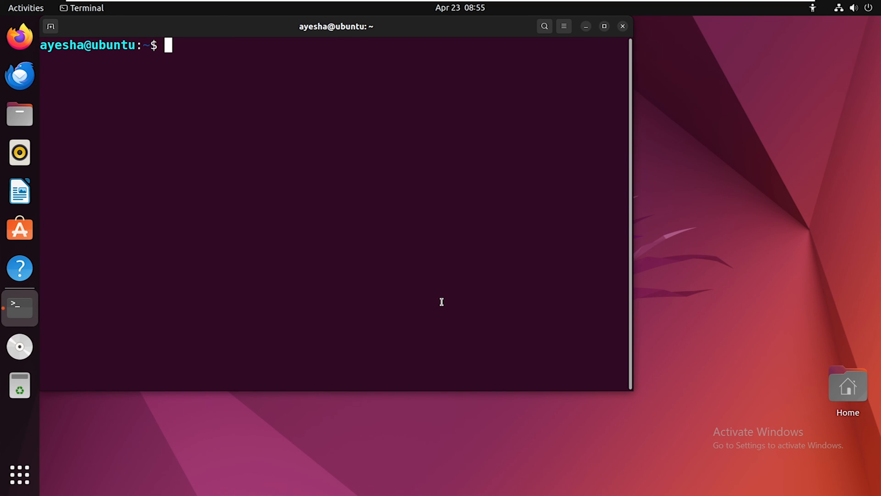
pyautogui.write('g')
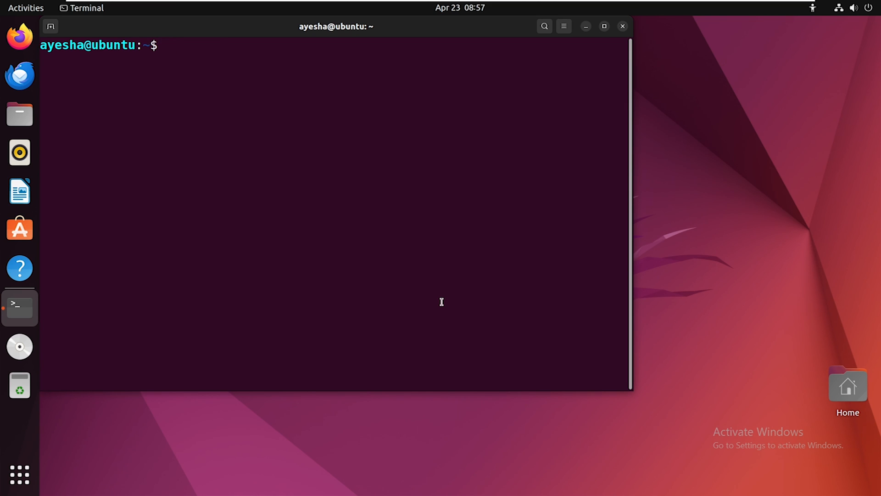
pyautogui.write('gete')
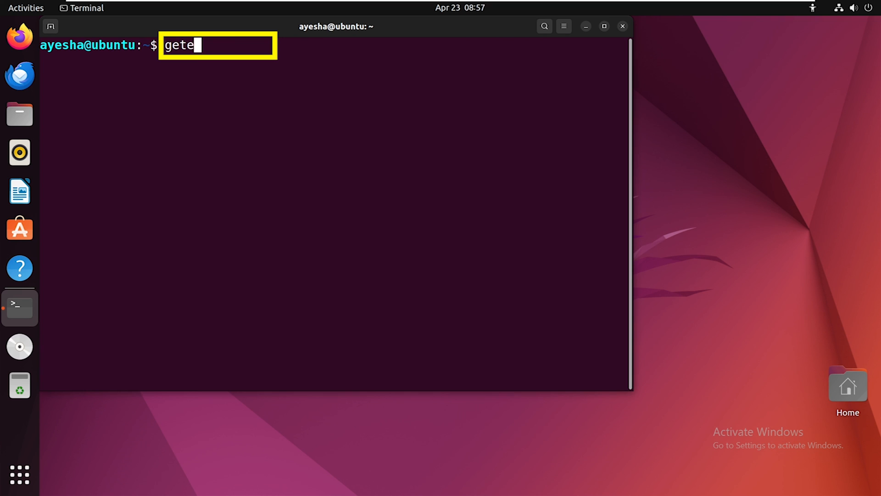